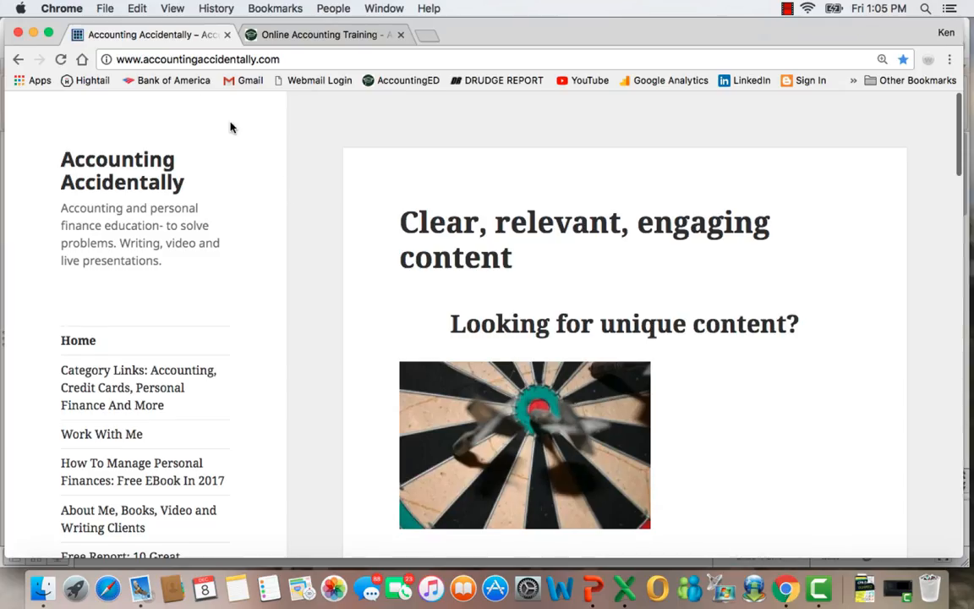
mouse_move(322, 169)
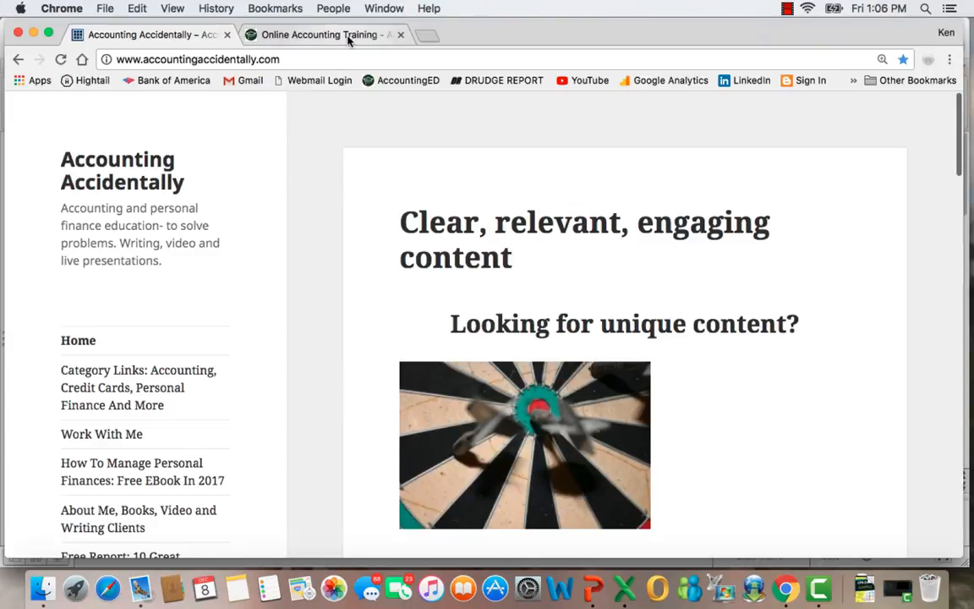
Step: Switch Chrome to the AccountingED online accounting training home page
click(322, 34)
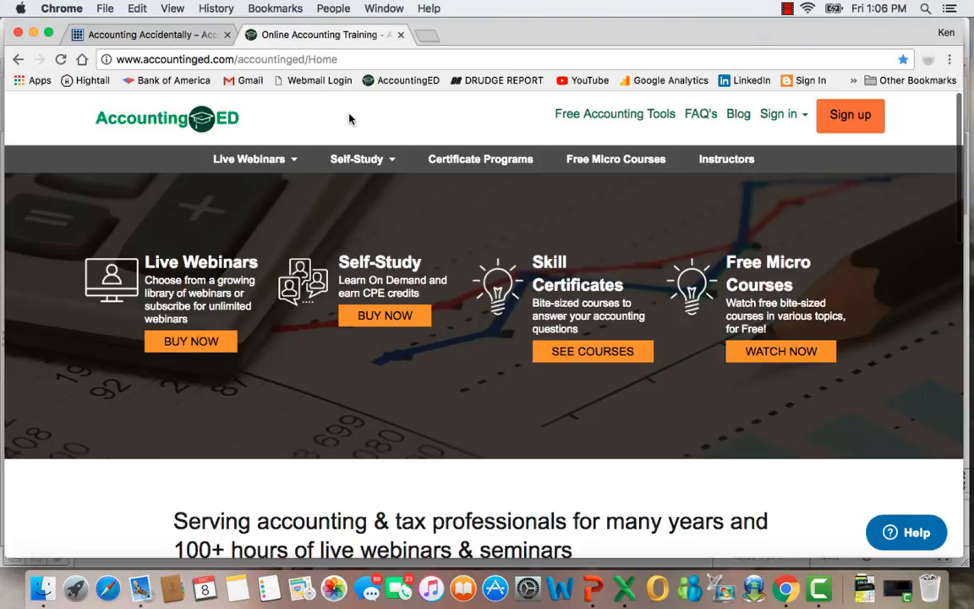
mouse_move(592, 589)
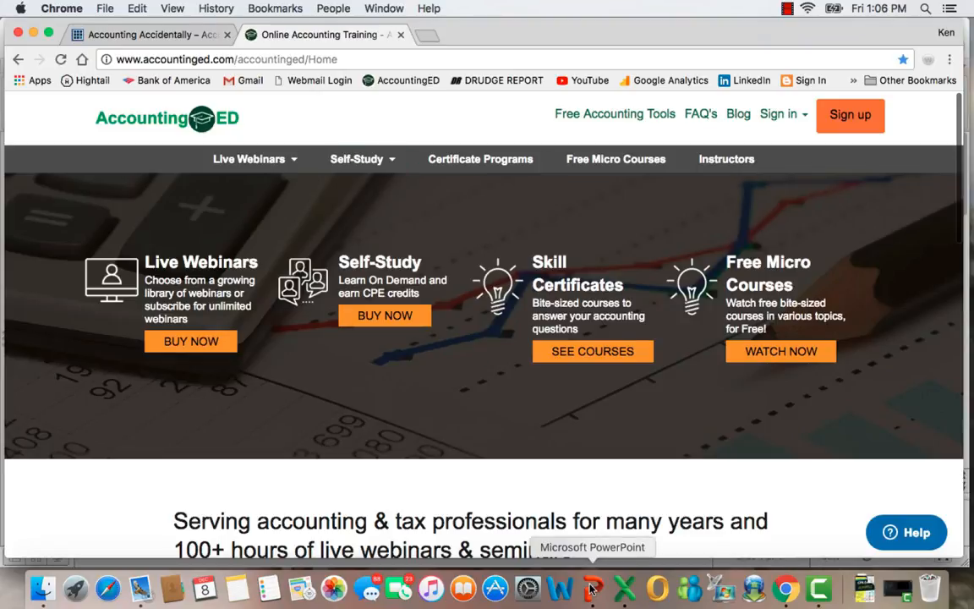
Step: Bring the 'Common and Preferred Stock' presentation to the front from the Dock
click(592, 587)
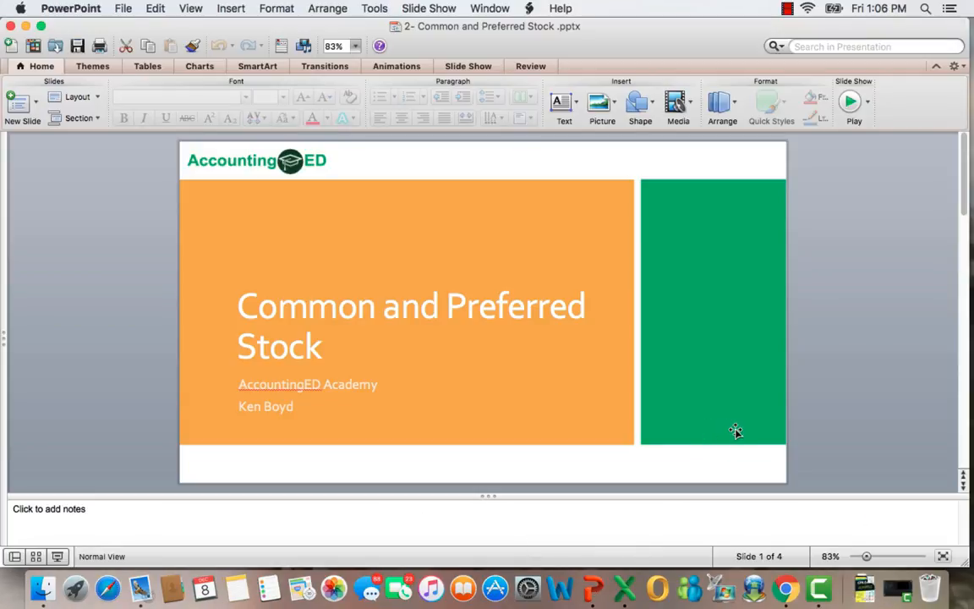
mouse_move(856, 345)
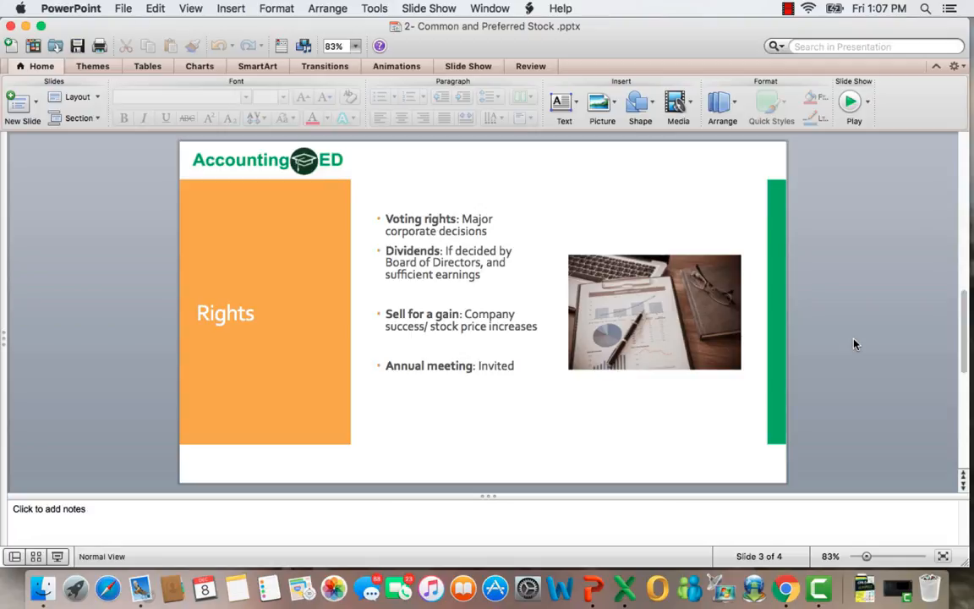
Step: Advance to slide 4 comparing common stock, preferred stock and convertible bonds, then return to Chrome
scroll(down, 3)
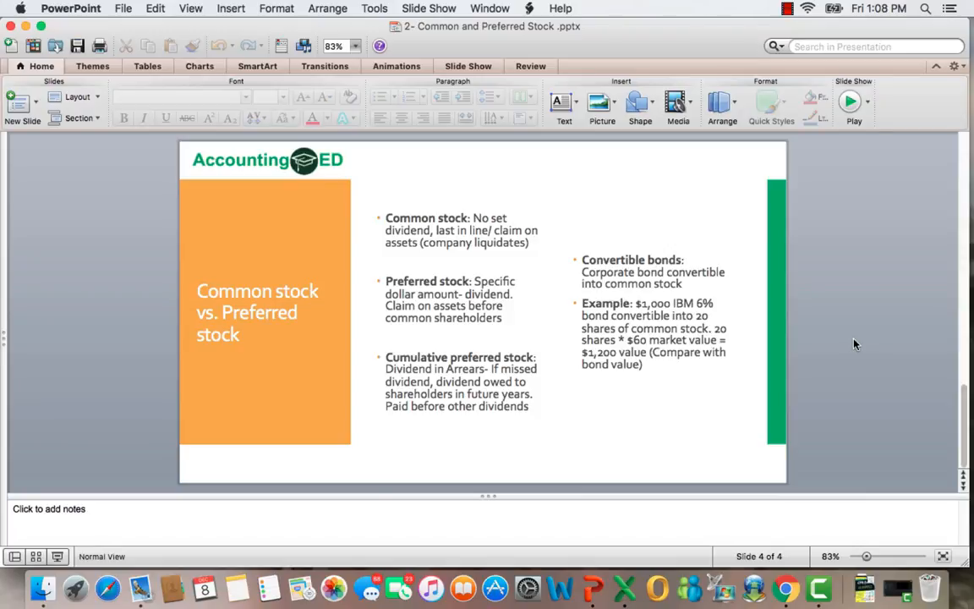
click(785, 587)
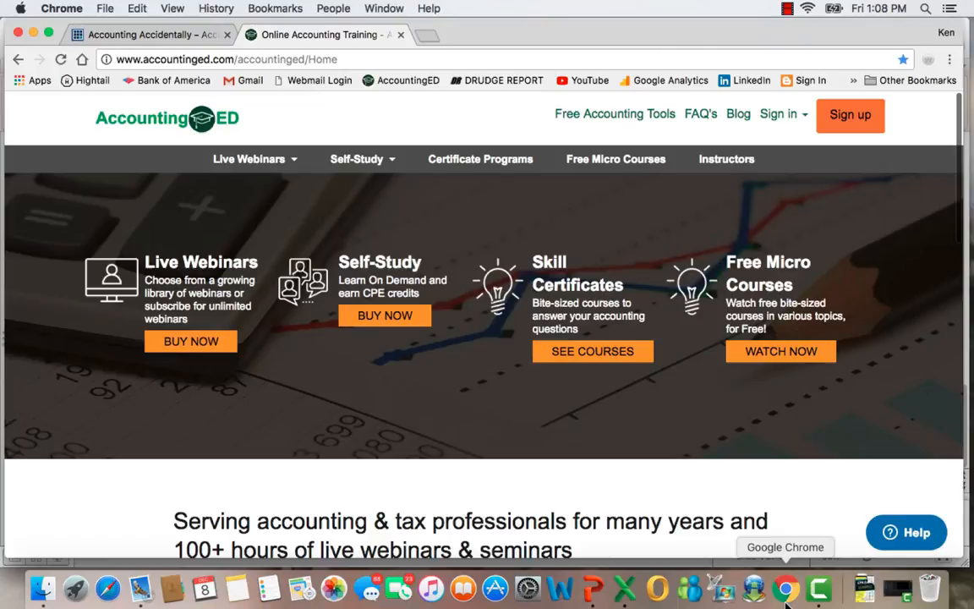
mouse_move(916, 150)
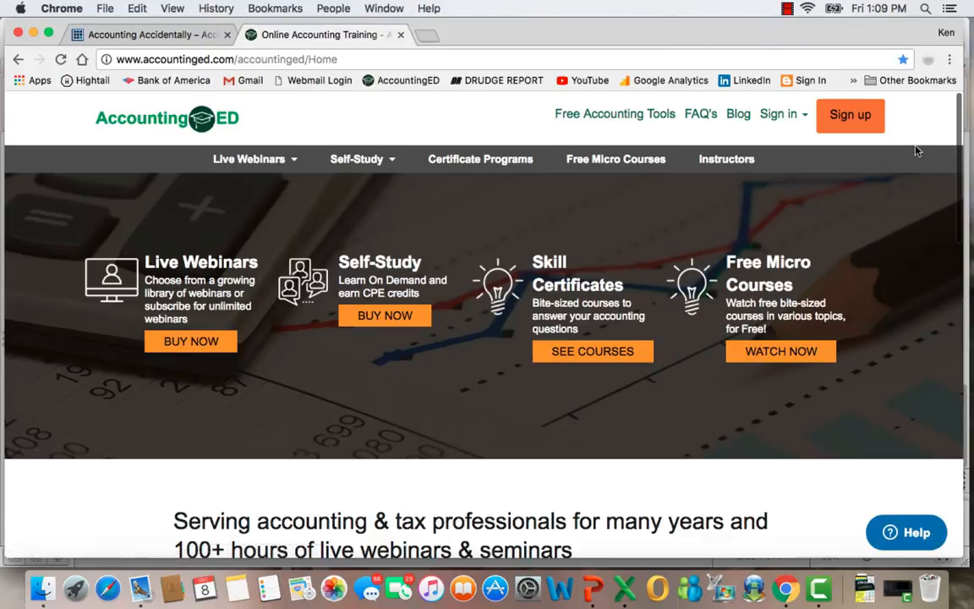
mouse_move(937, 137)
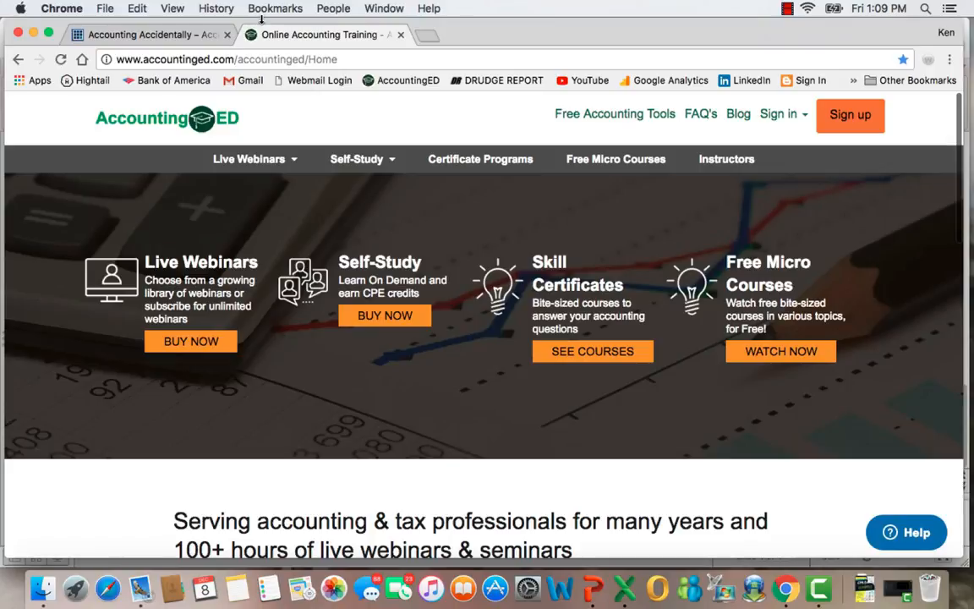
Step: Switch Chrome back to the Accounting Accidentally site
click(153, 34)
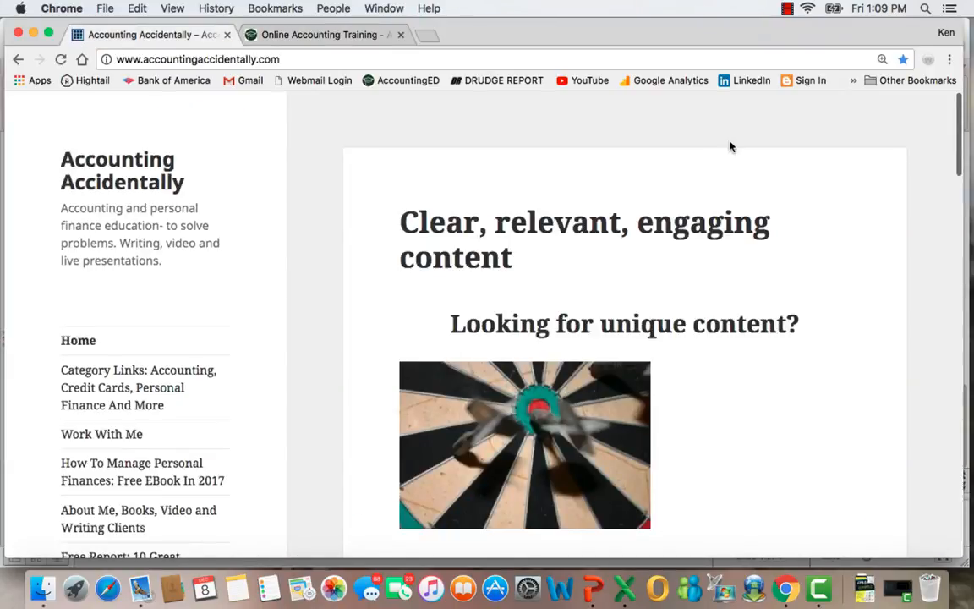
mouse_move(920, 113)
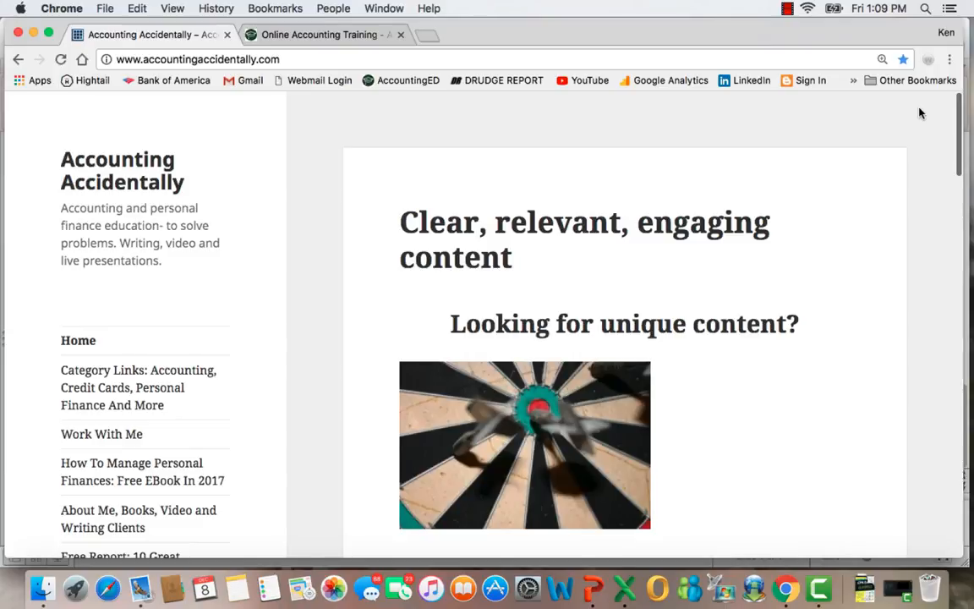
click(786, 8)
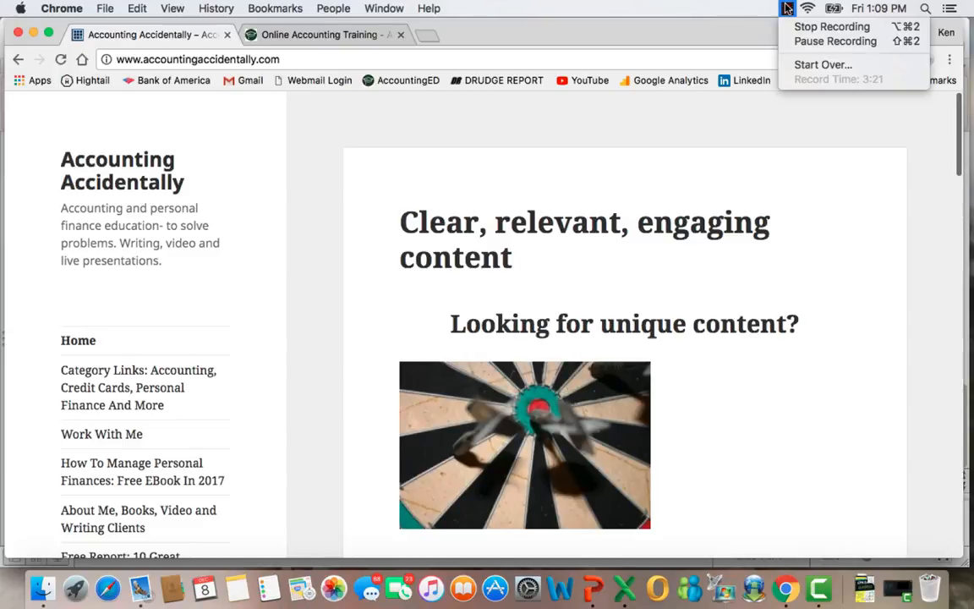